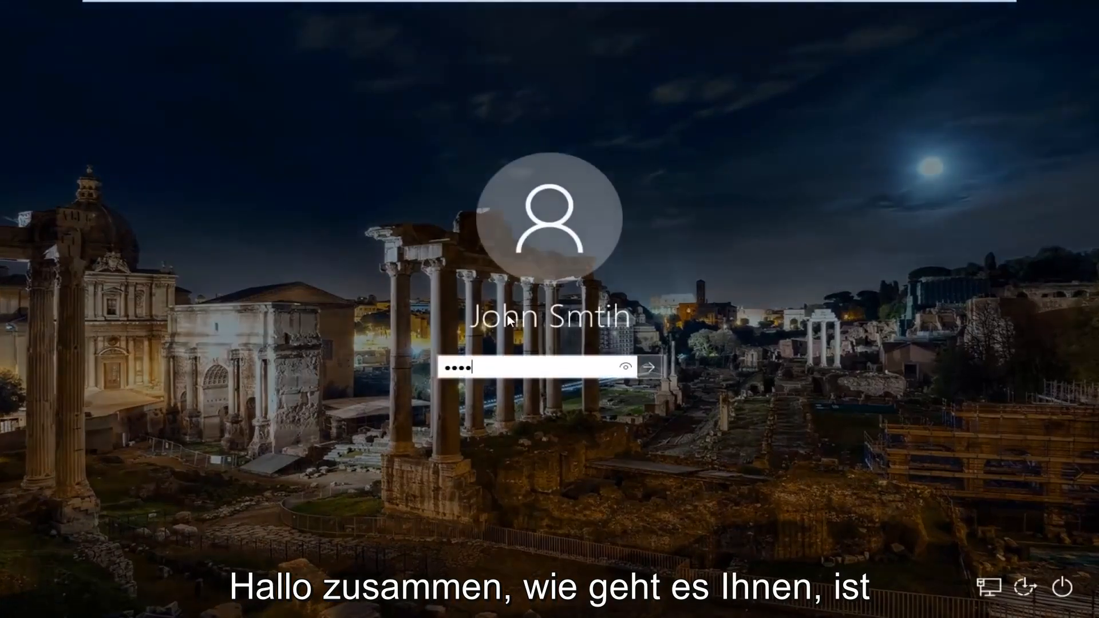
Sign in to the Windows 10 account from the lock screen
click(647, 366)
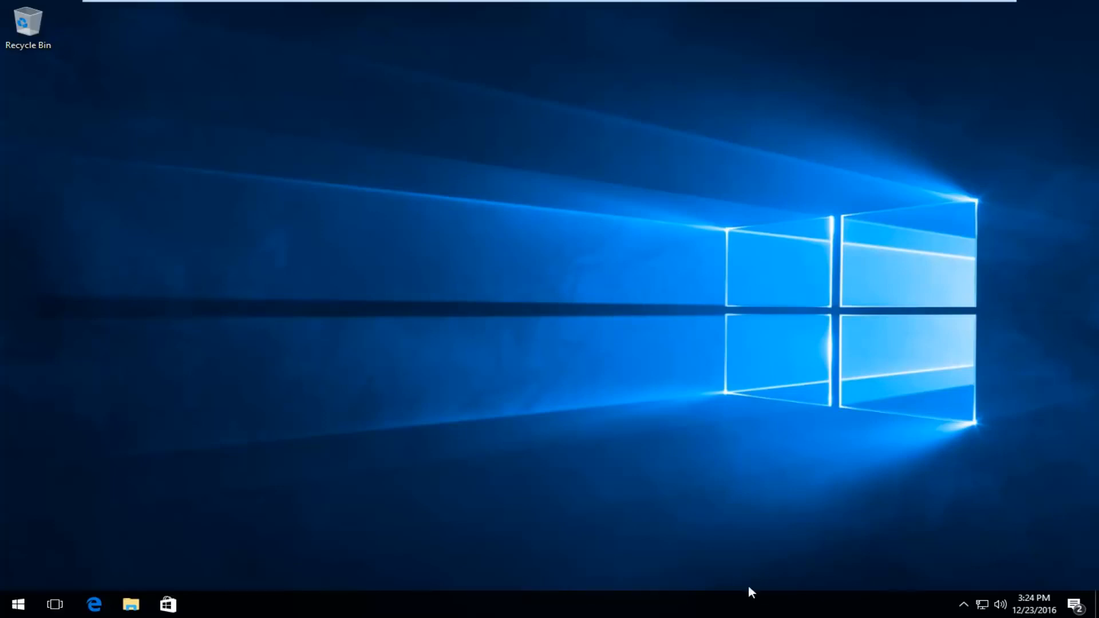
Search the Start menu for "device manager"
click(17, 603)
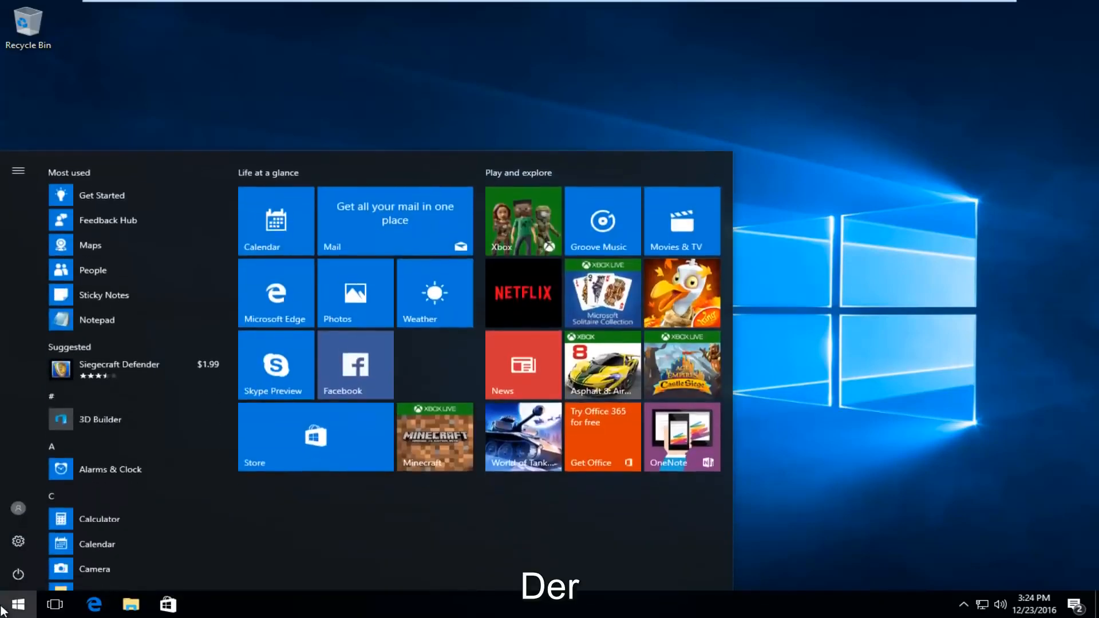
click(16, 604)
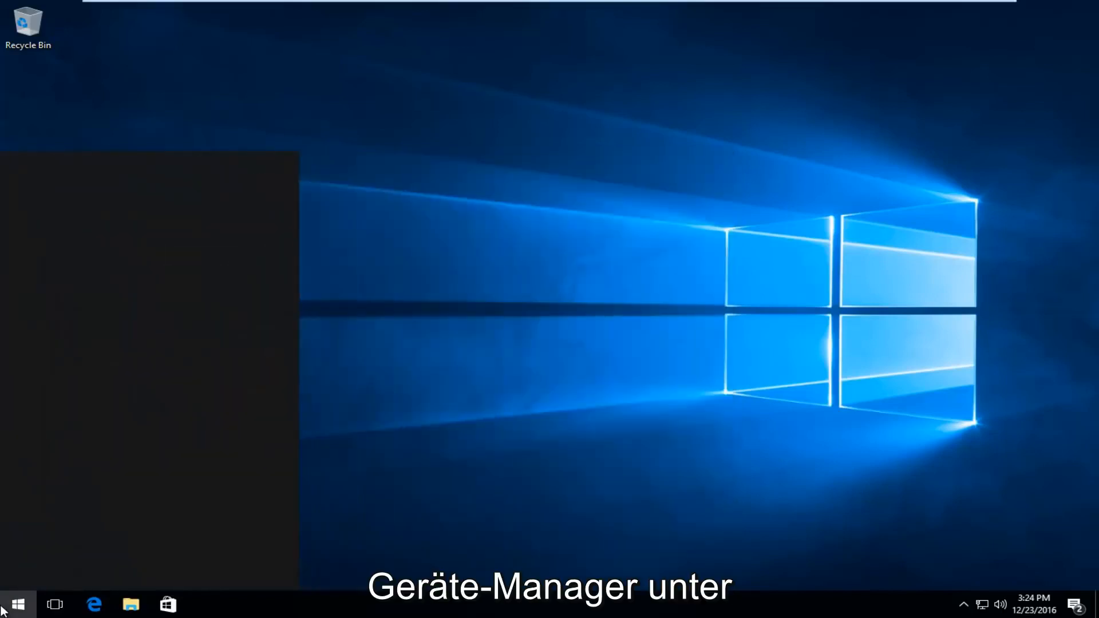
text(device manager)
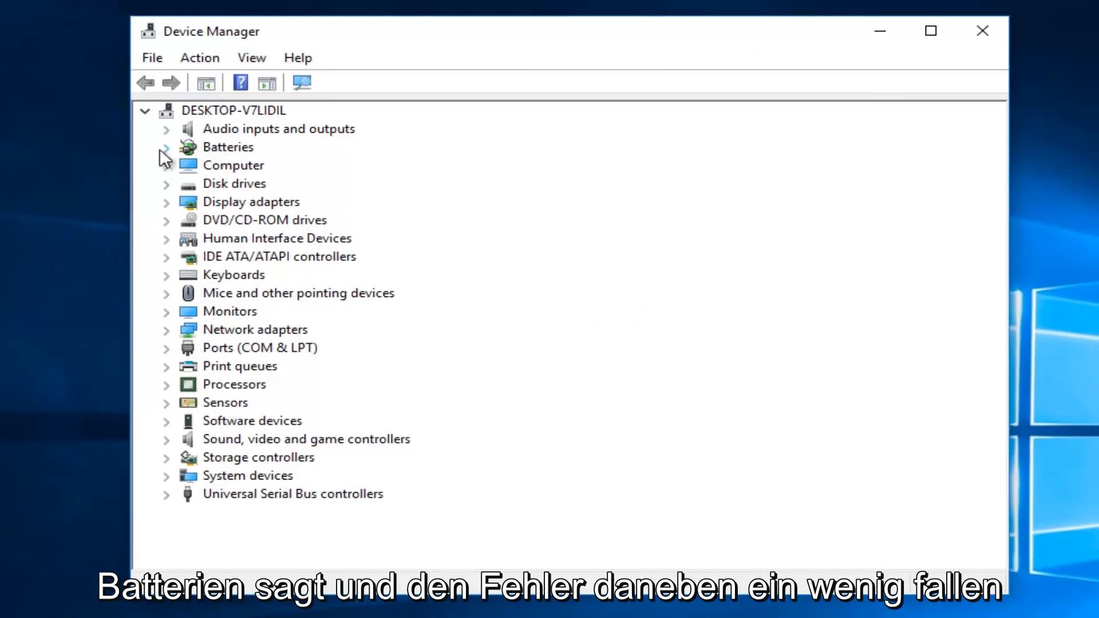
Expand Batteries and select the Microsoft AC Adapter entry
click(166, 146)
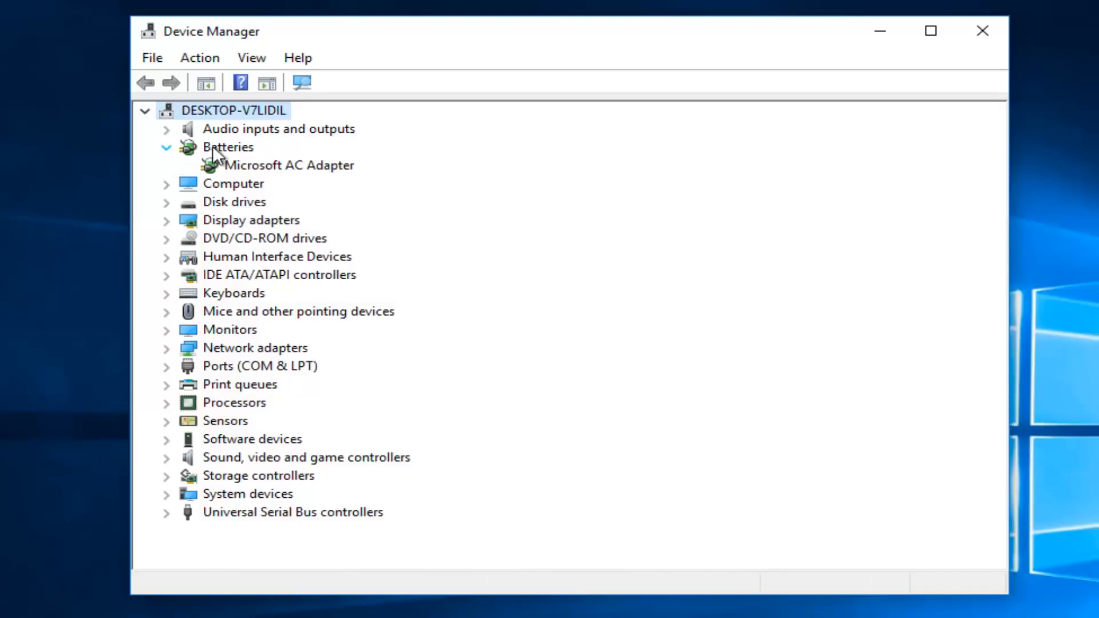
click(289, 165)
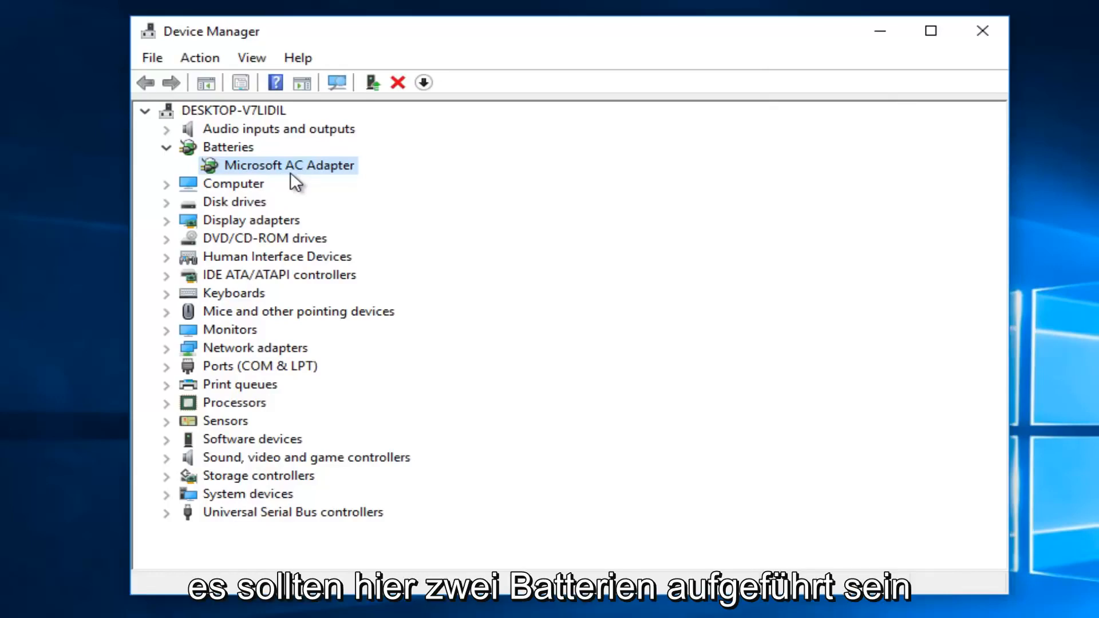
mouse_move(269, 177)
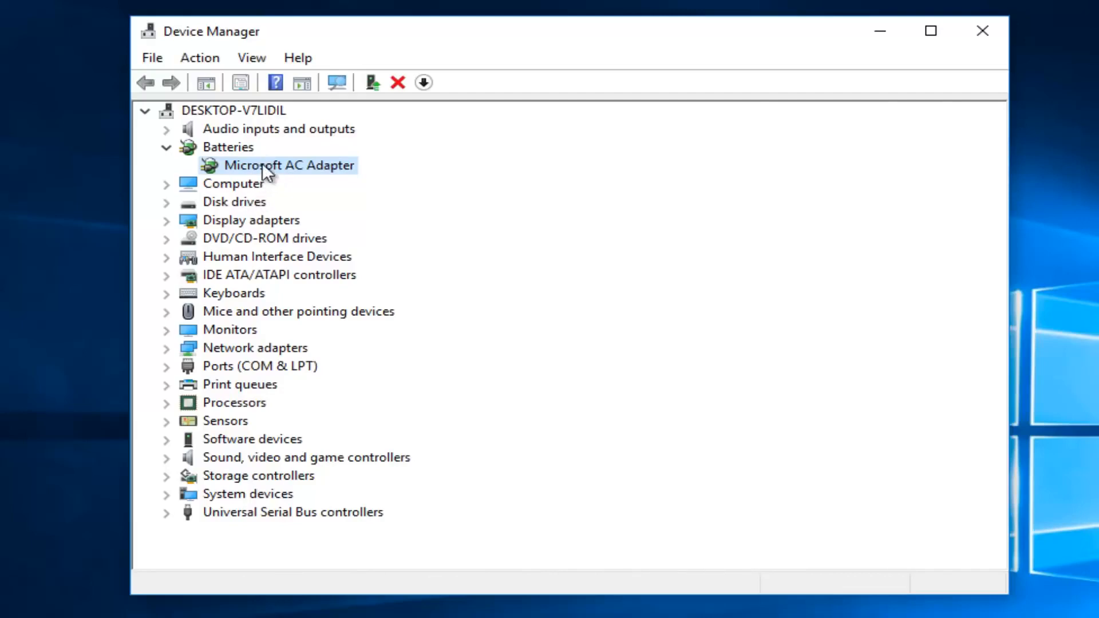
Uninstall the Microsoft AC Adapter, confirm removal, and close Device Manager
right_click(288, 165)
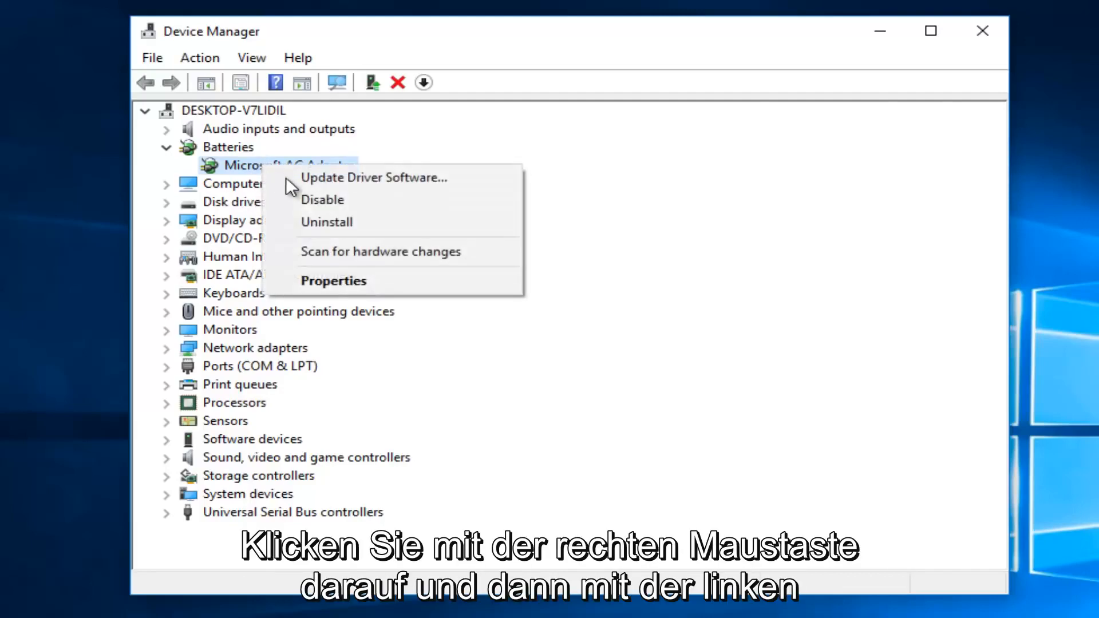
click(325, 222)
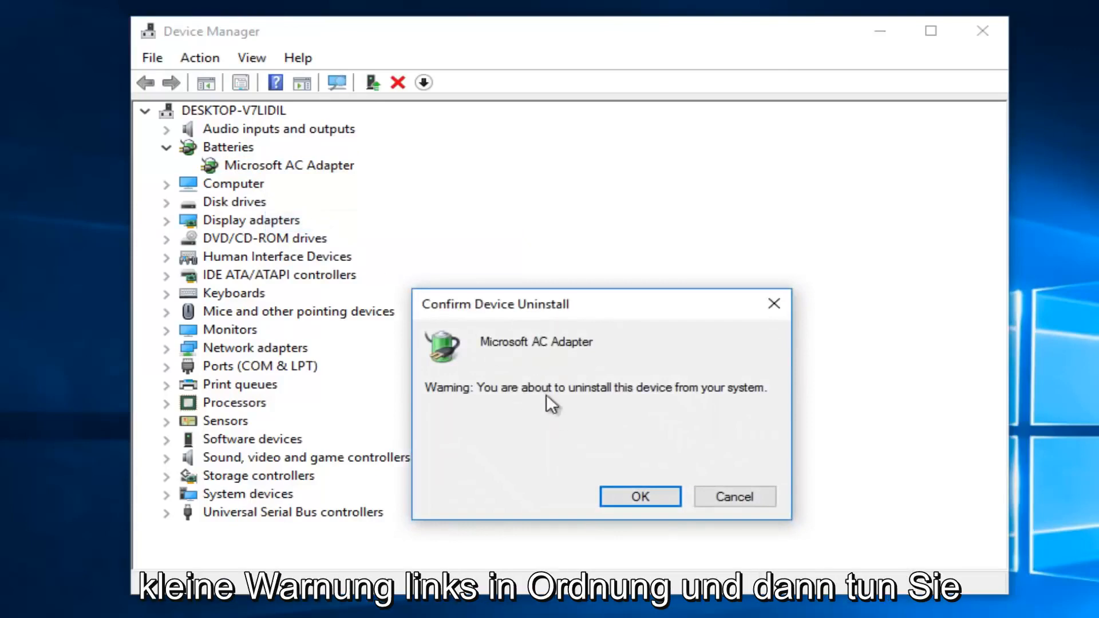
click(639, 496)
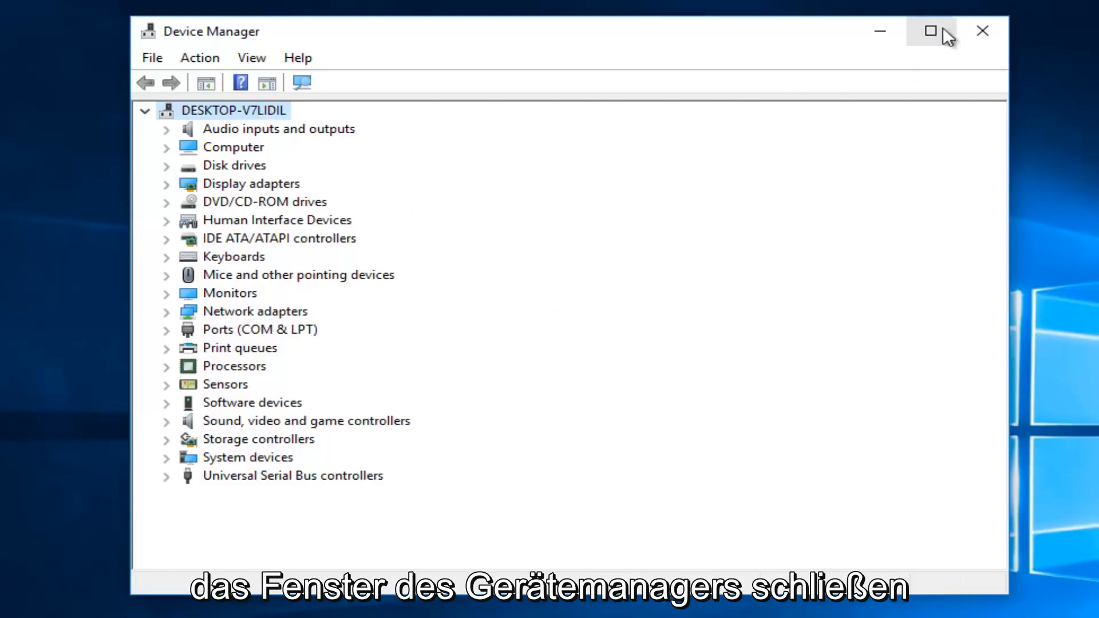
click(982, 31)
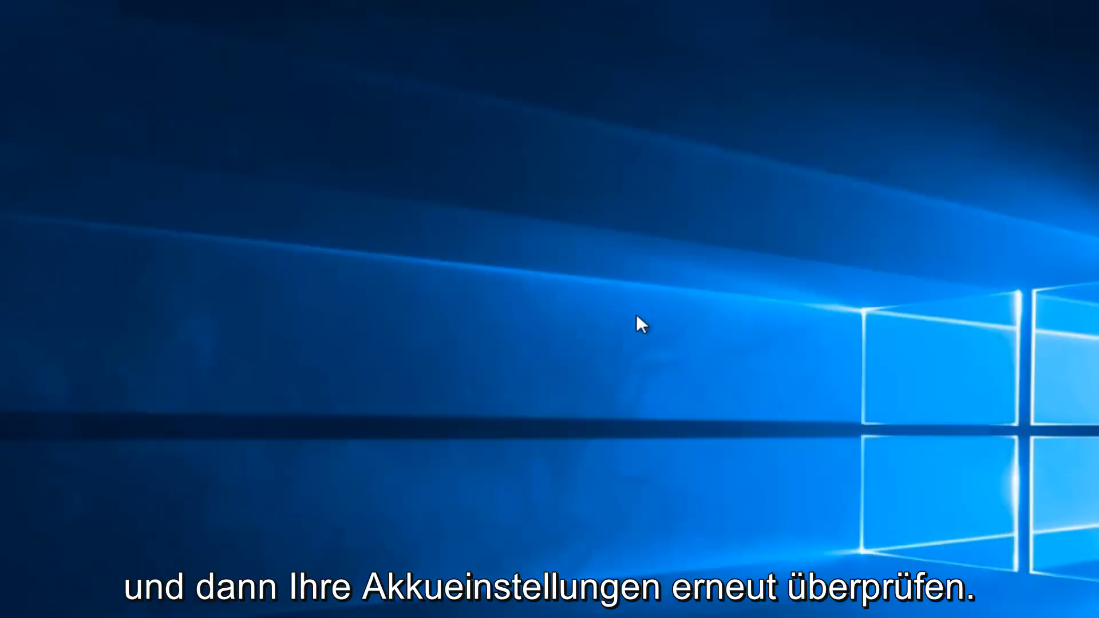